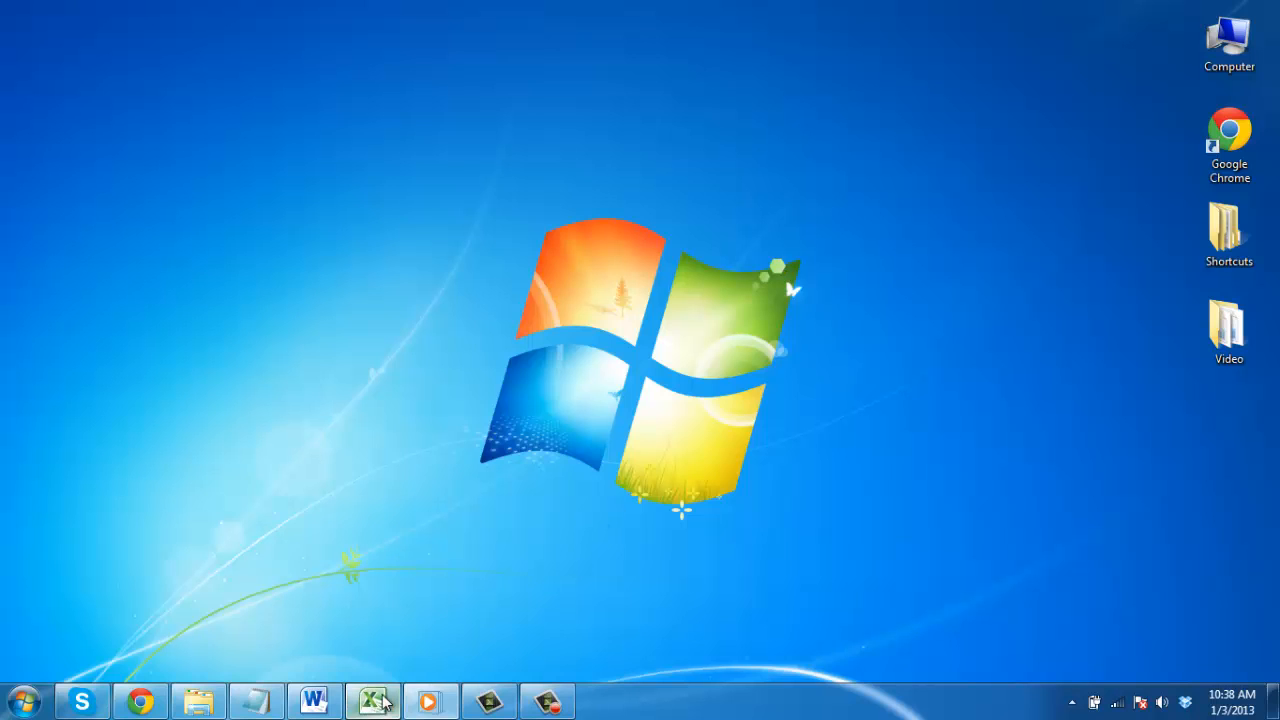
# Switch to the open pivot tables tutorial workbook from the taskbar.
pyautogui.click(373, 699)
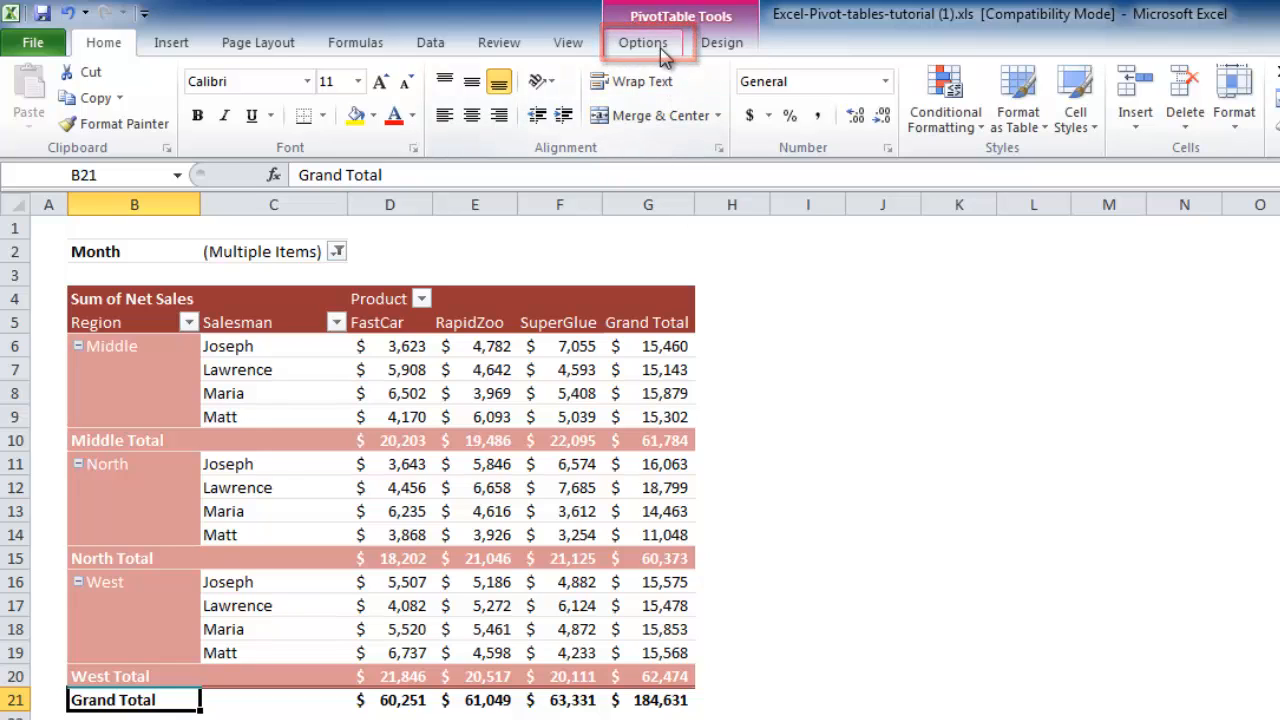
# Show the PivotTable Tools Options ribbon for the net sales pivot table.
pyautogui.click(643, 42)
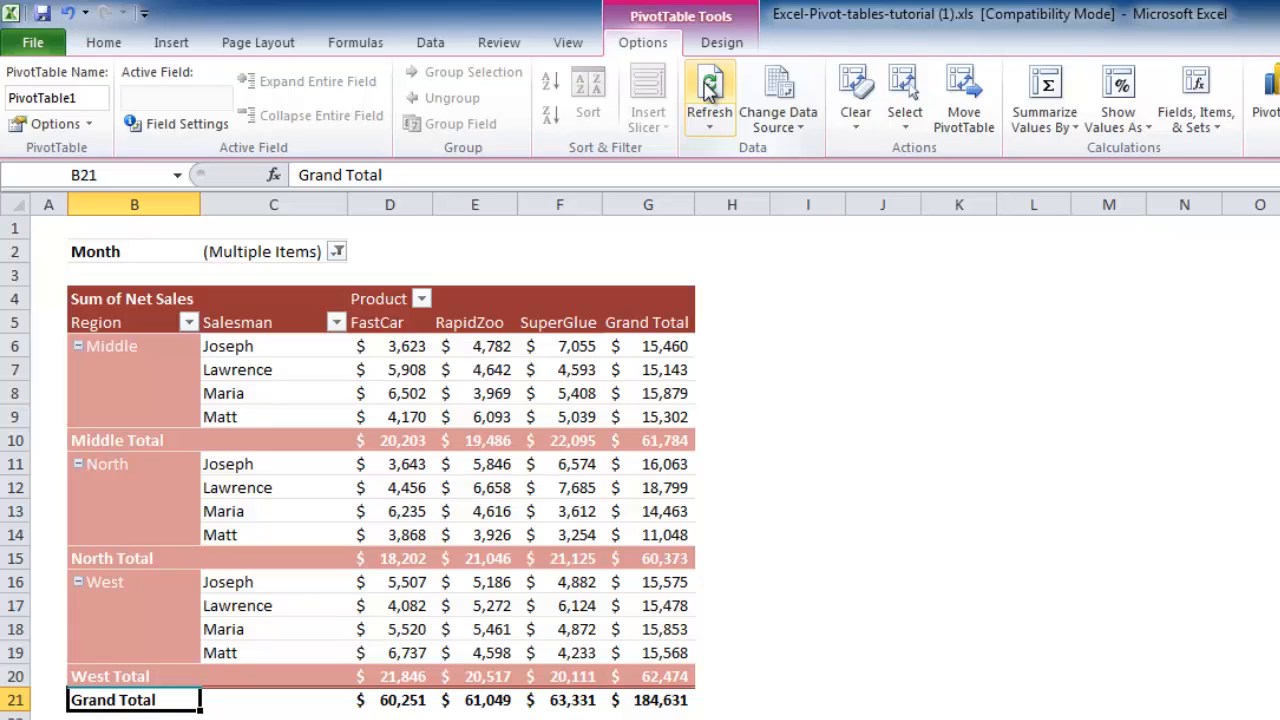
# Refresh the pivot table from the Region header's context menu.
pyautogui.rightClick(96, 322)
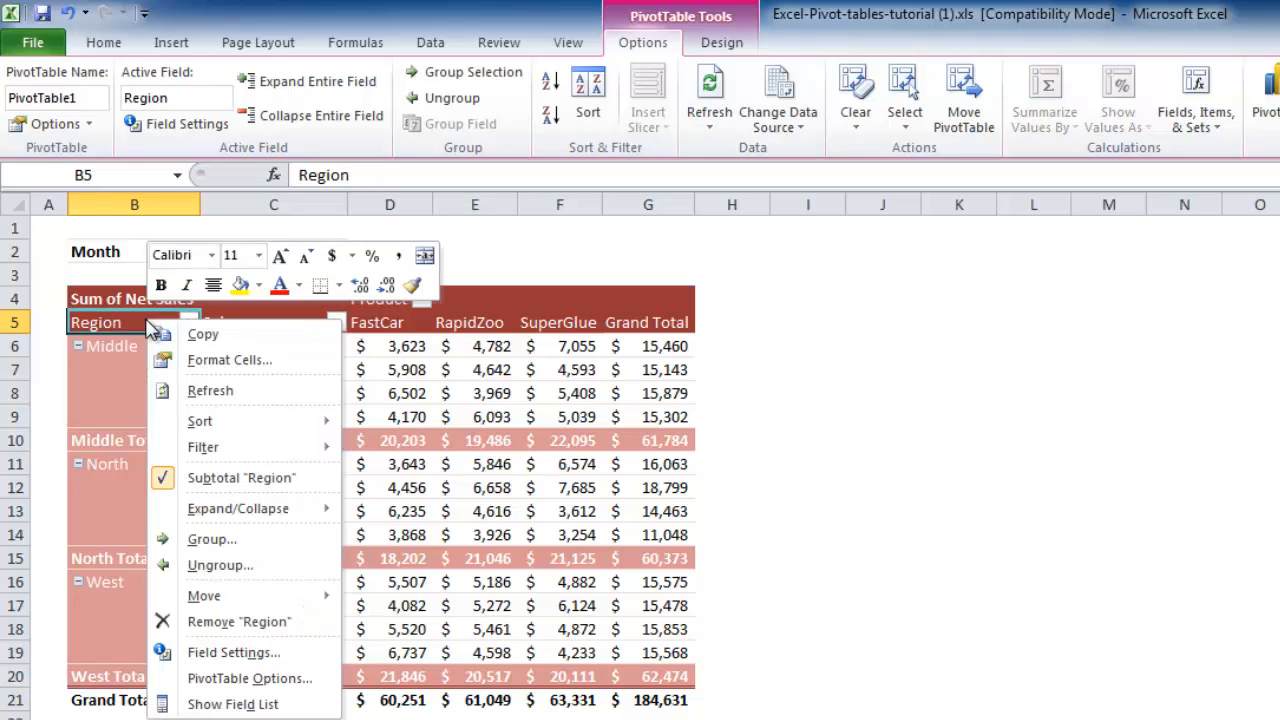
pyautogui.moveTo(175, 385)
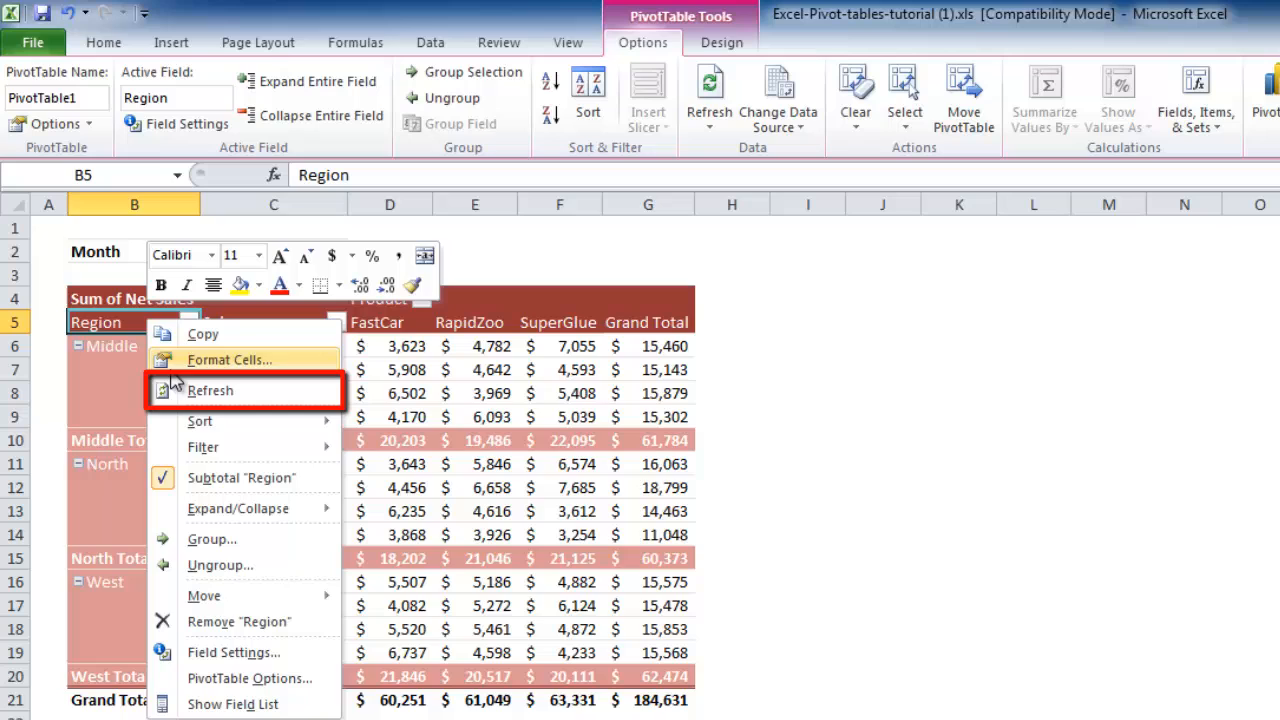
pyautogui.click(210, 391)
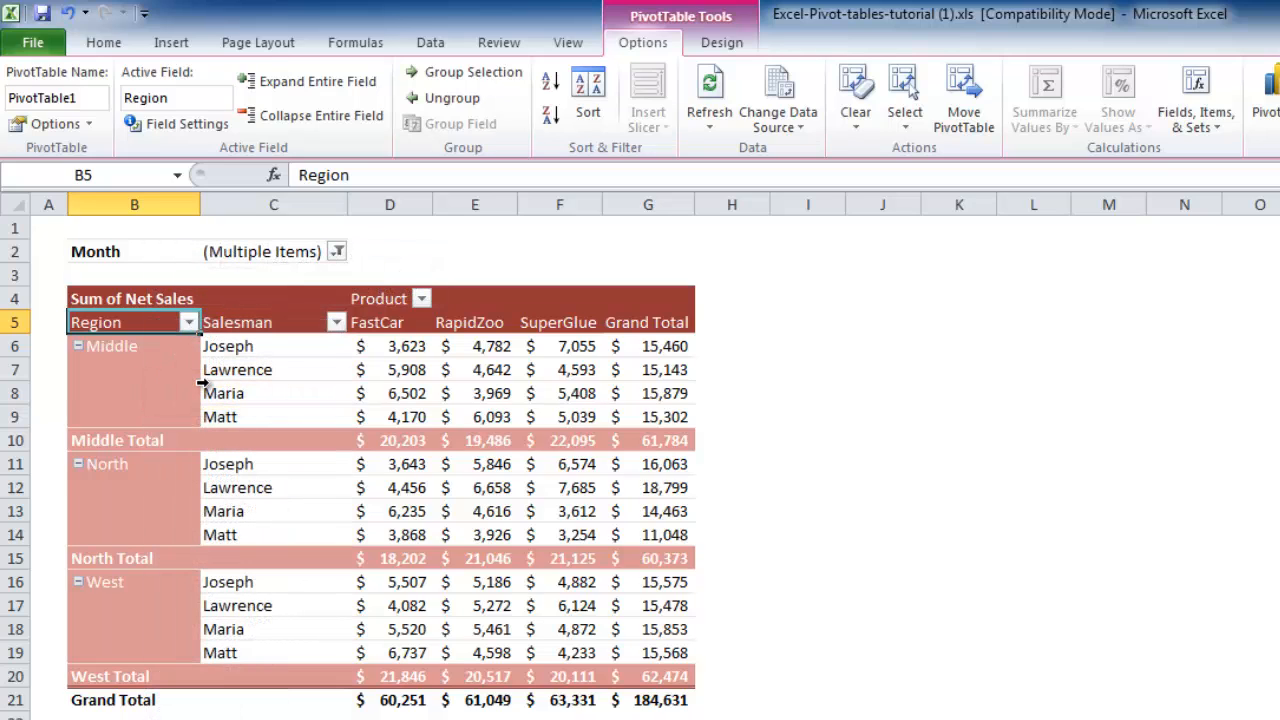
pyautogui.moveTo(203, 383)
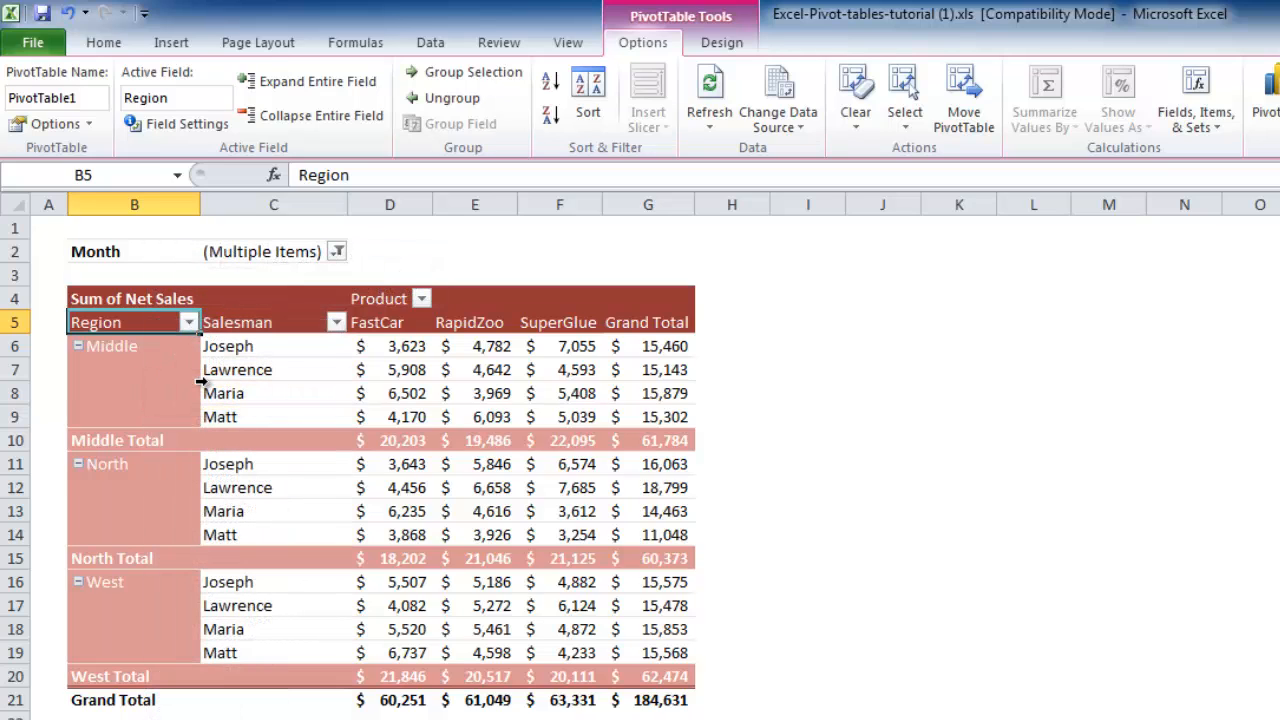